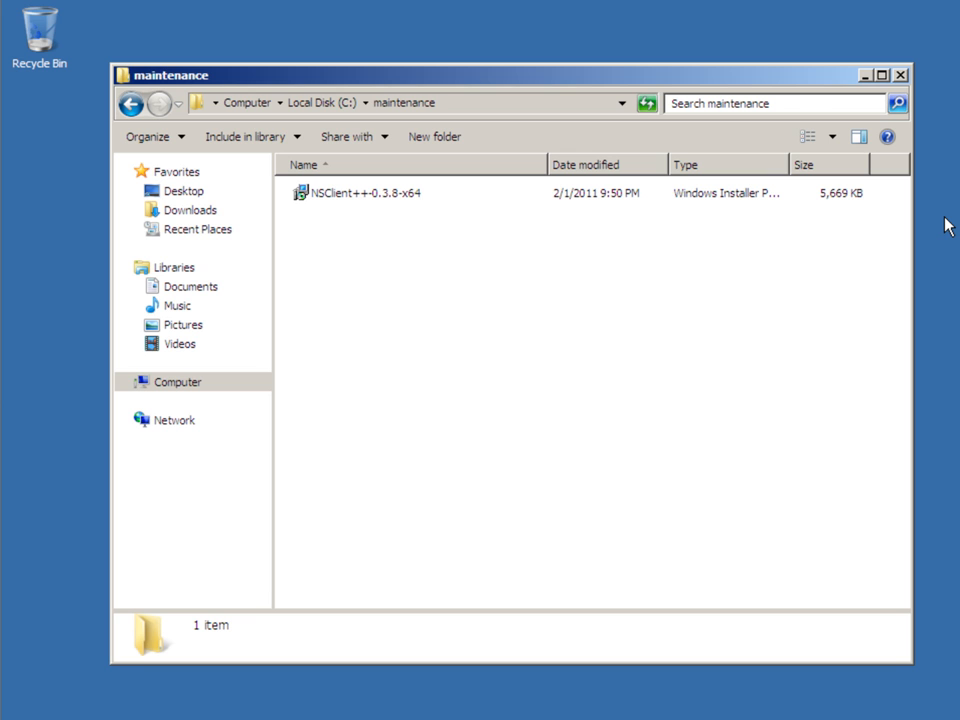
{"action": "mouse_move", "coordinate": [712, 264]}
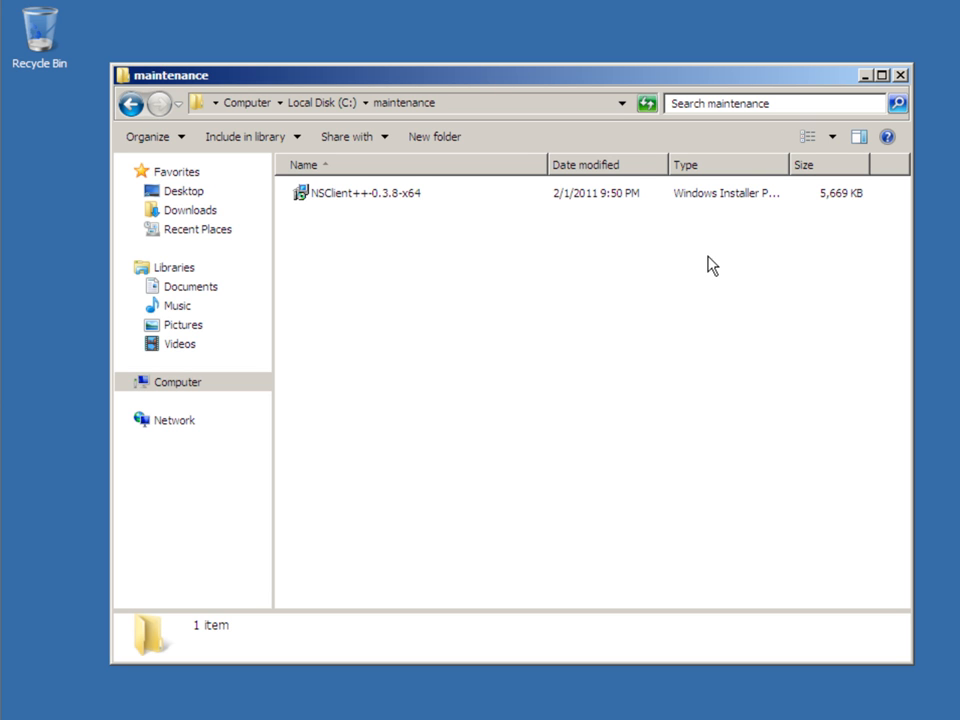
{"action": "mouse_move", "coordinate": [420, 220]}
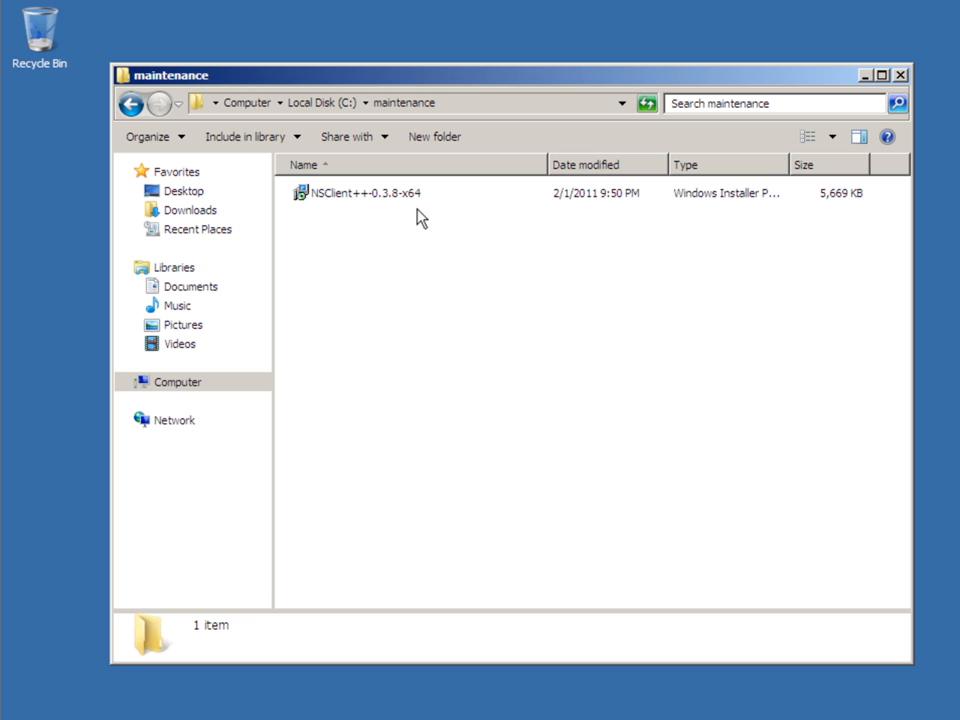
{"action": "mouse_move", "coordinate": [418, 206]}
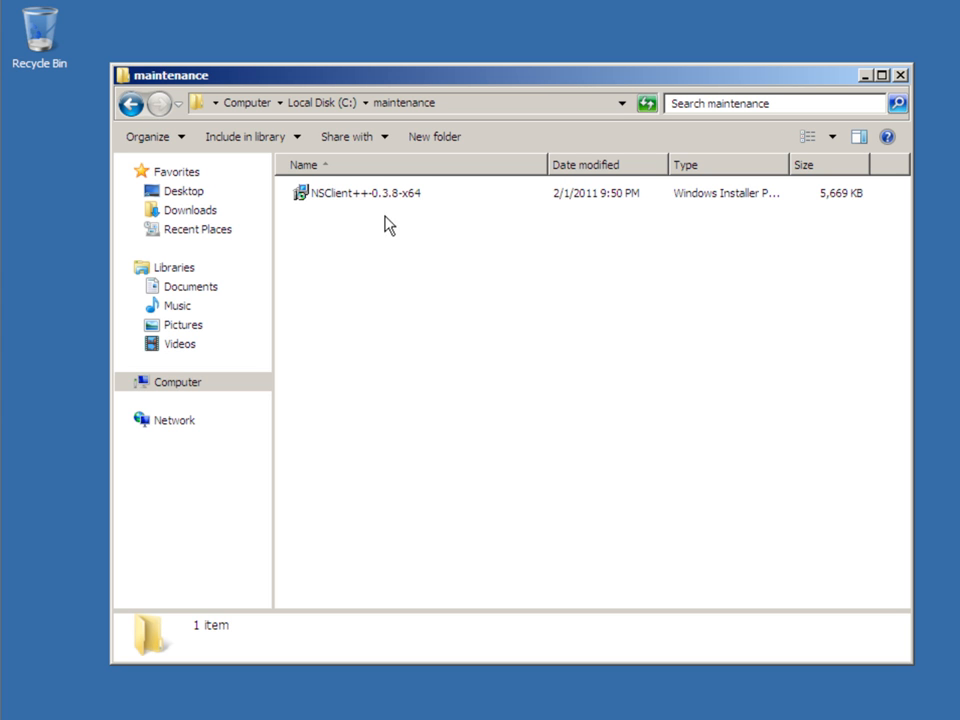
{"action": "mouse_move", "coordinate": [370, 198]}
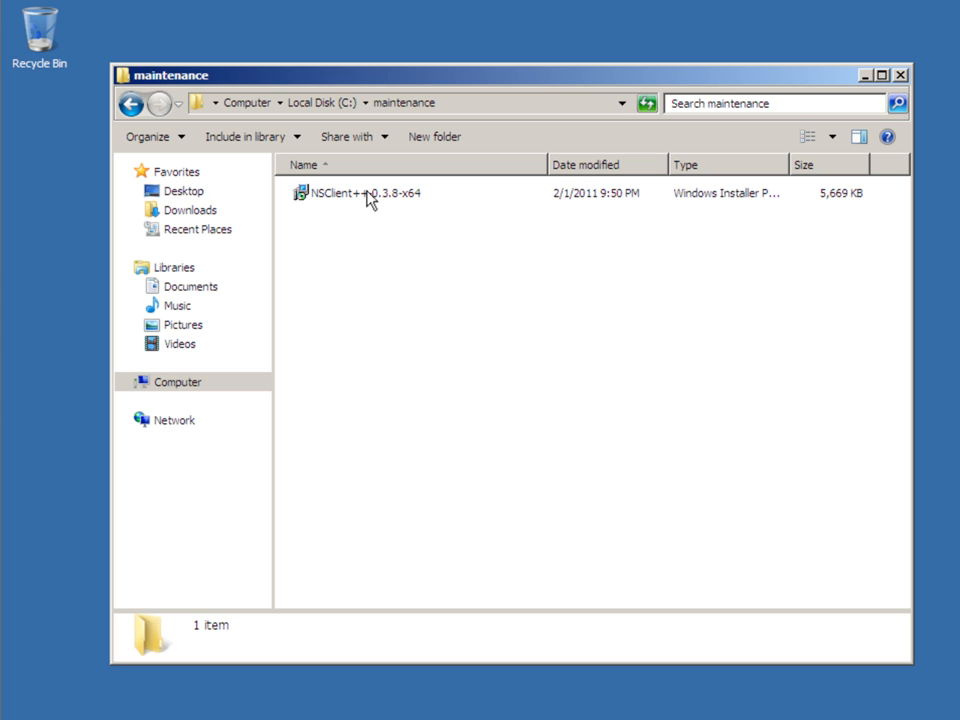
Step: Launch the NSClient++-0.3.8-x64 installer and move past its welcome page
{"action": "double_click", "coordinate": [364, 192]}
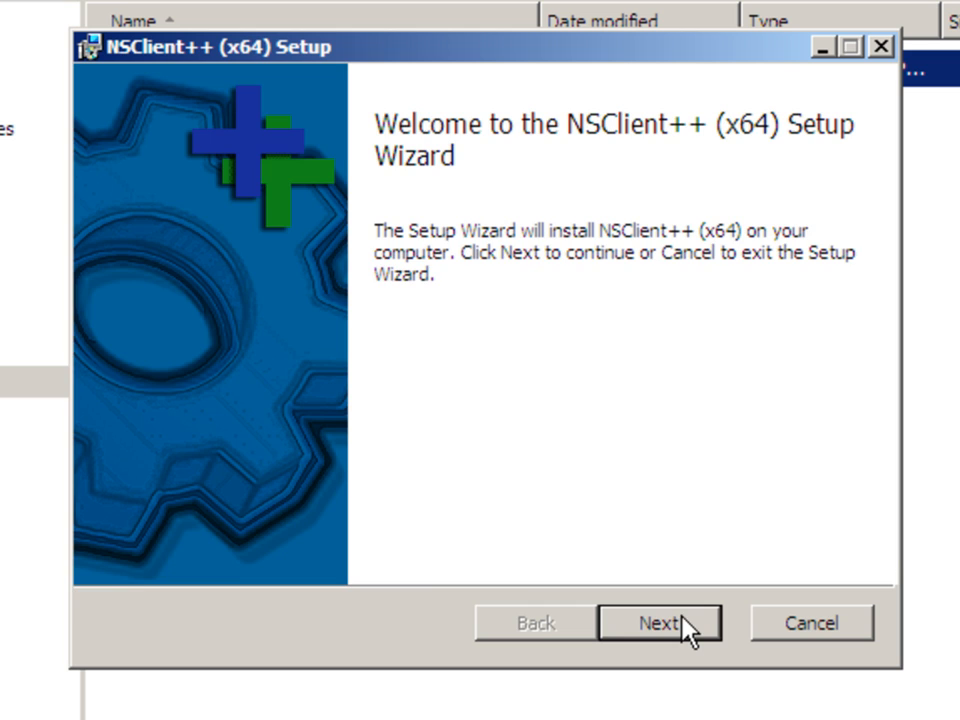
{"action": "left_click", "coordinate": [660, 622]}
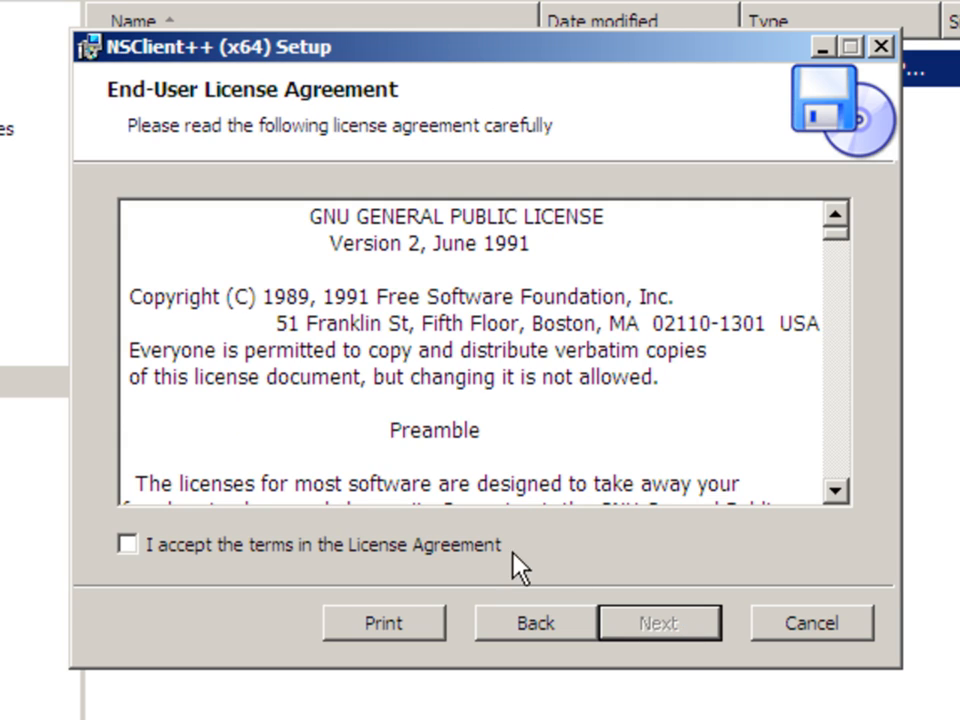
Step: Accept the GNU GPL licence terms and continue to Custom Setup
{"action": "left_click_drag", "start_coordinate": [838, 236], "coordinate": [838, 364]}
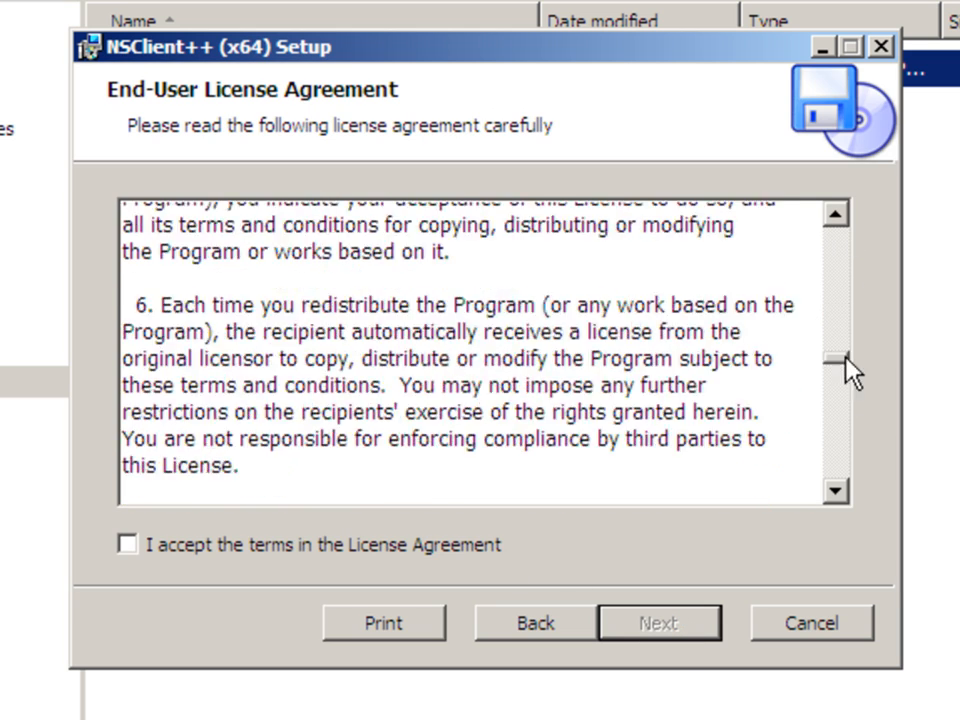
{"action": "scroll", "scroll_direction": "down", "scroll_amount": 3}
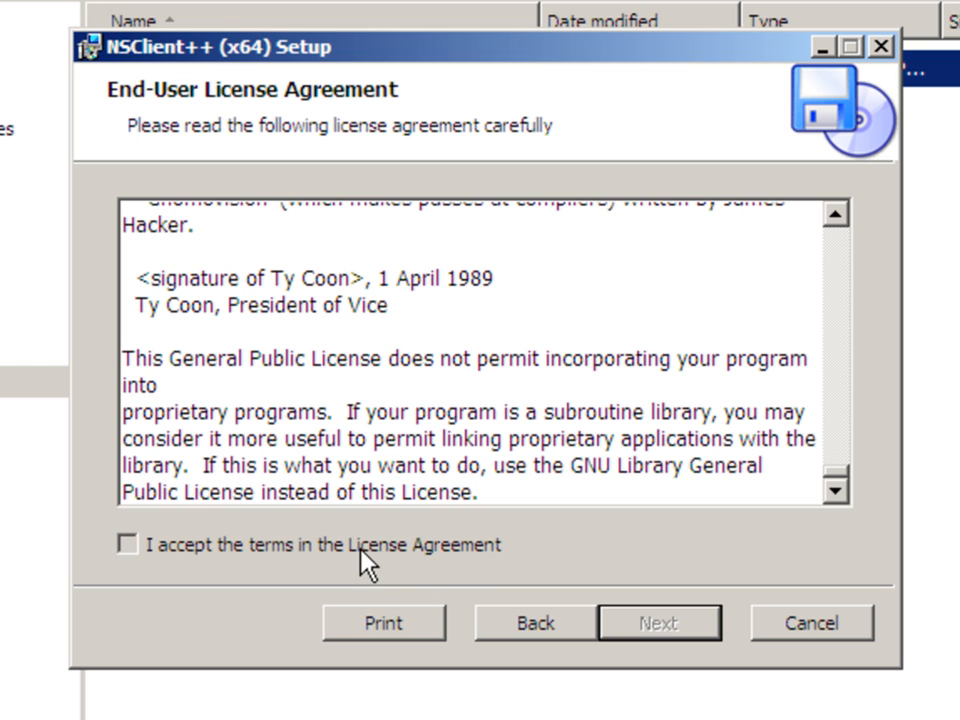
{"action": "left_click", "coordinate": [128, 544]}
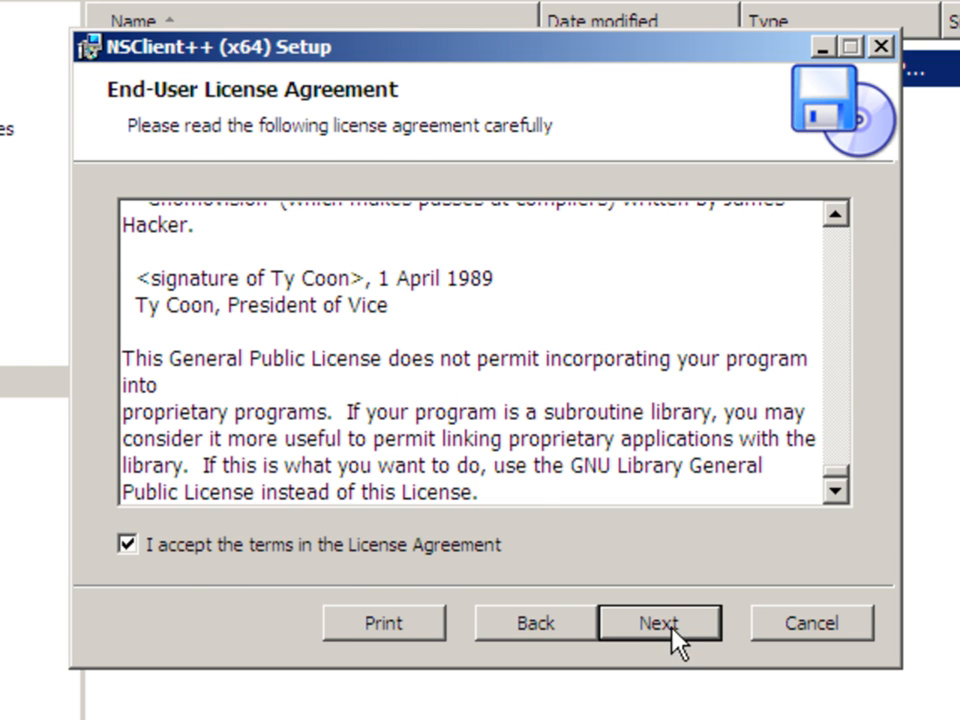
{"action": "left_click", "coordinate": [660, 622]}
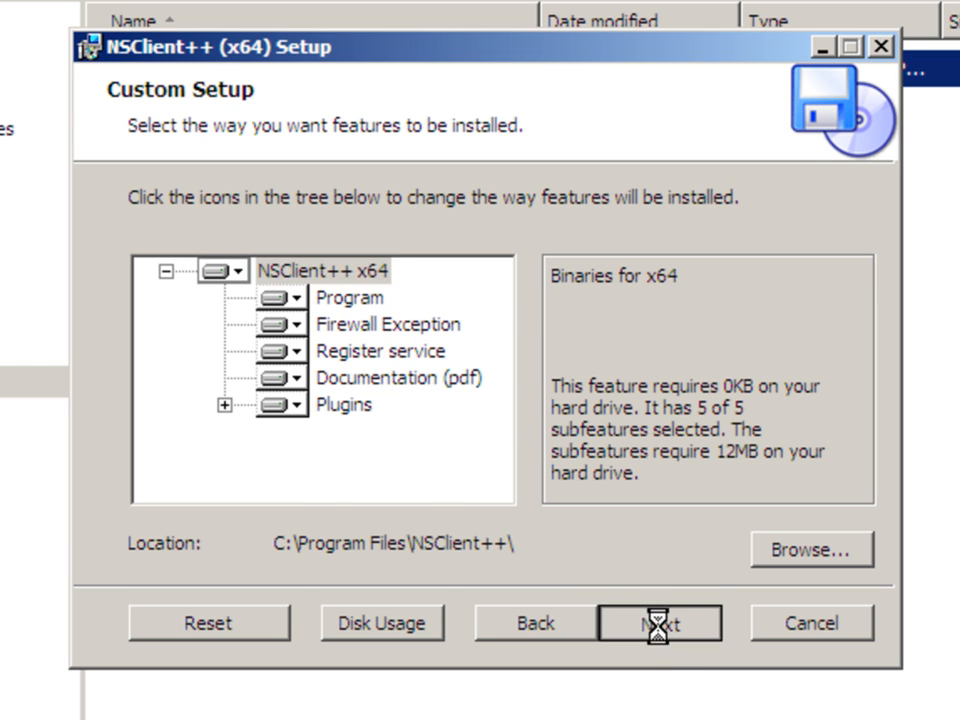
Step: Keep the default features and the new configuration file, reaching the host/password page
{"action": "left_click", "coordinate": [660, 622]}
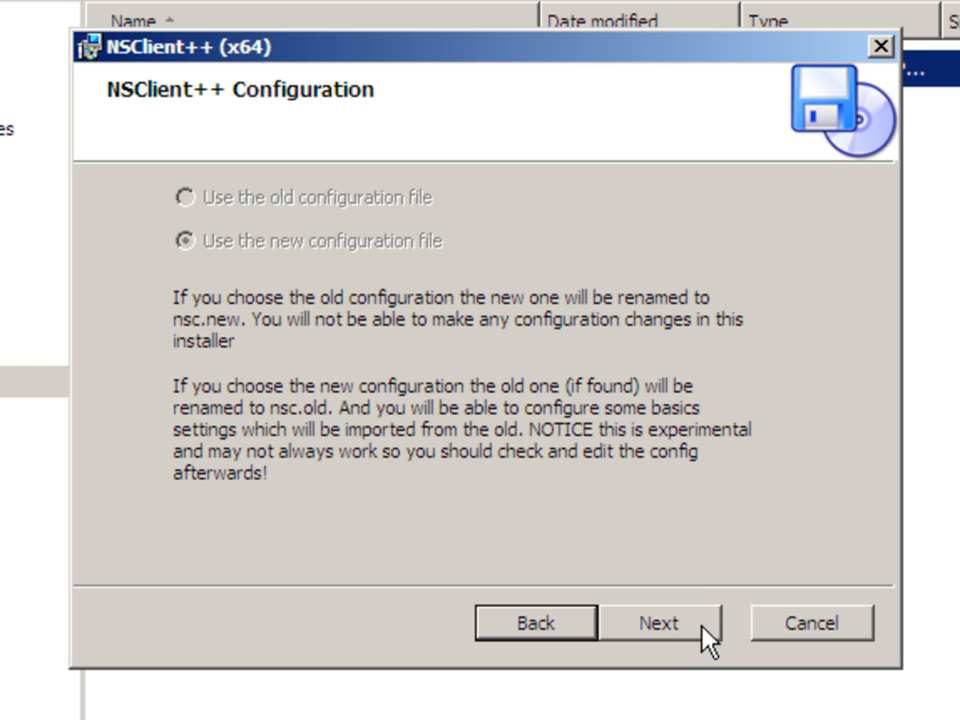
{"action": "left_click", "coordinate": [658, 622]}
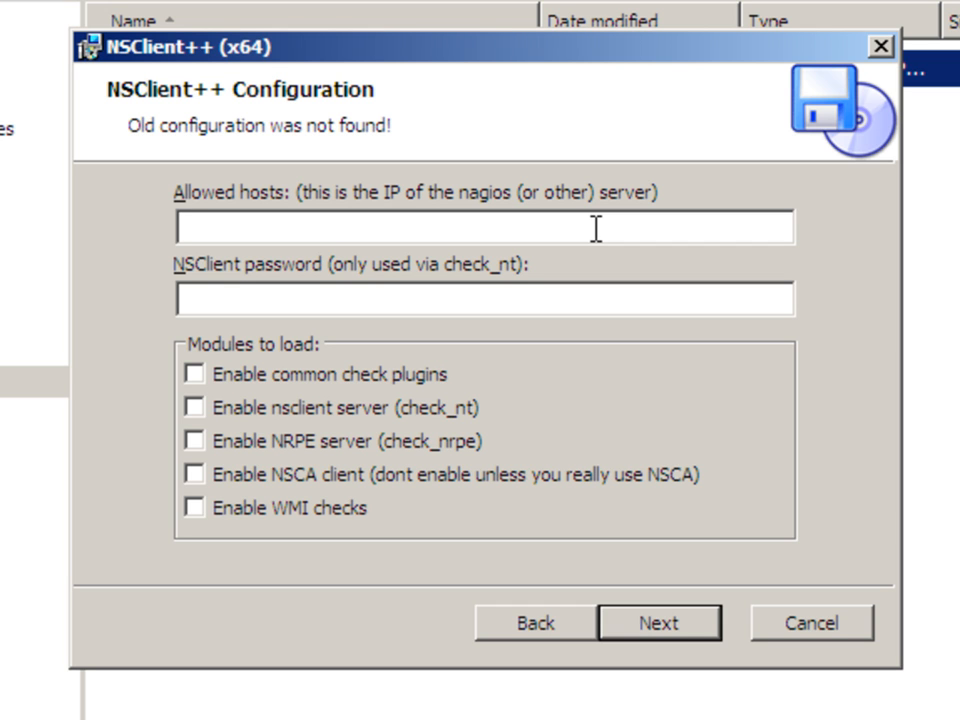
Step: Allow host 10.0.0.6 and enter the NSClient password
{"action": "type", "text": "10.0.0.6"}
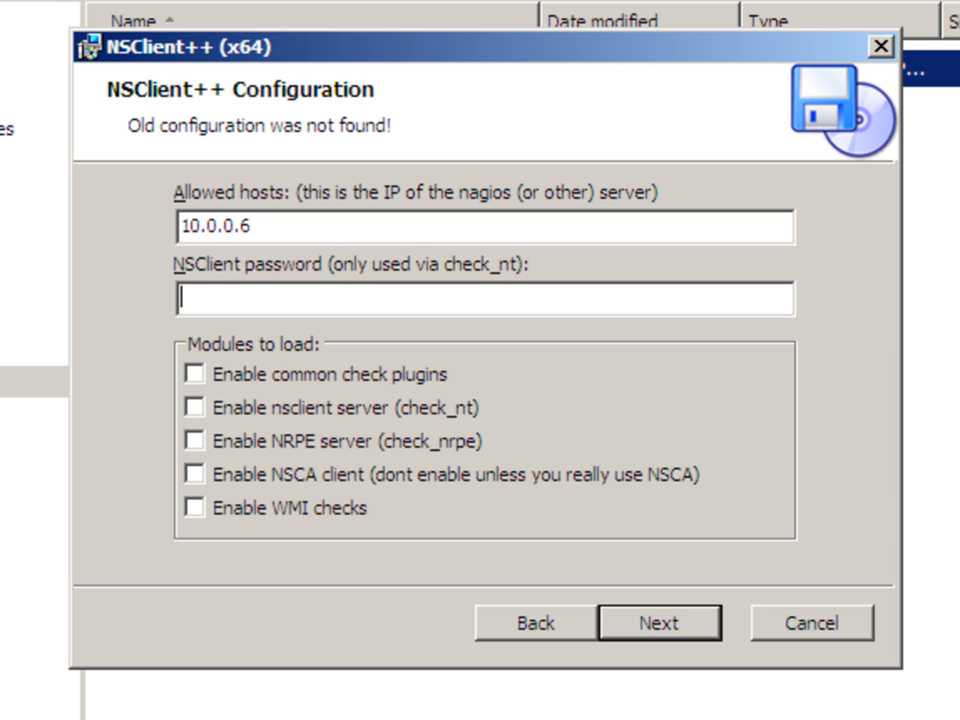
{"action": "type", "text": "pa"}
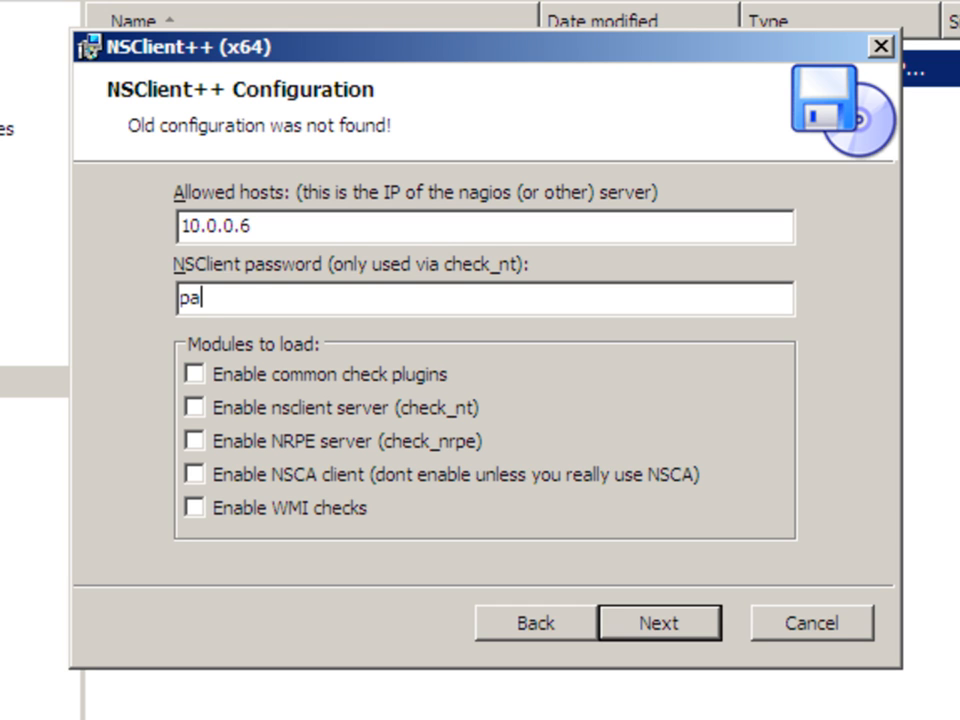
{"action": "type", "text": "ssword"}
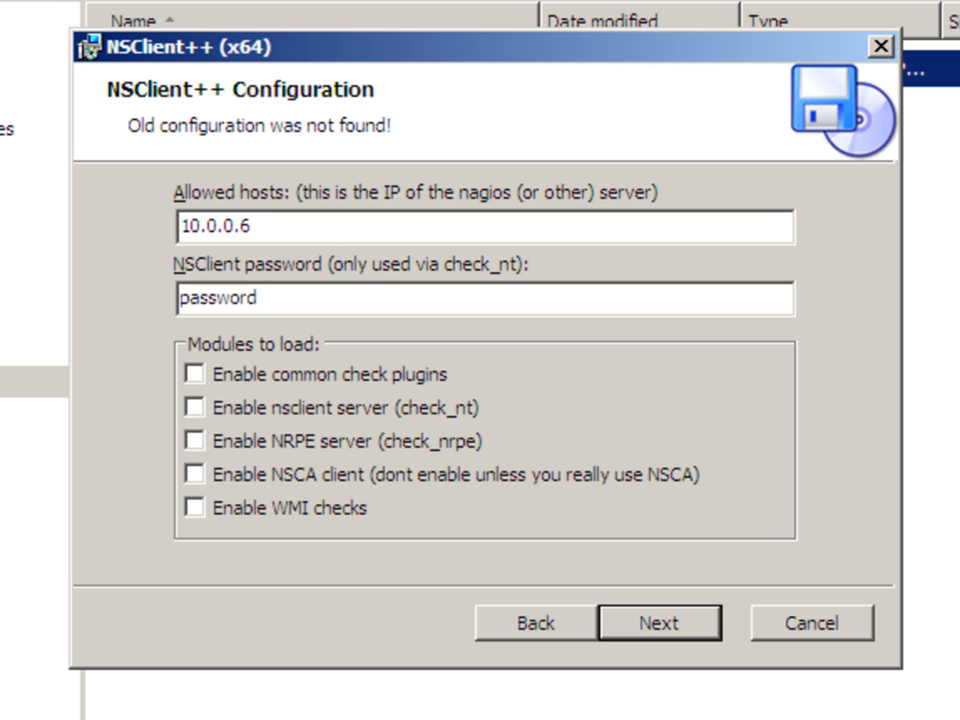
{"action": "mouse_move", "coordinate": [408, 388]}
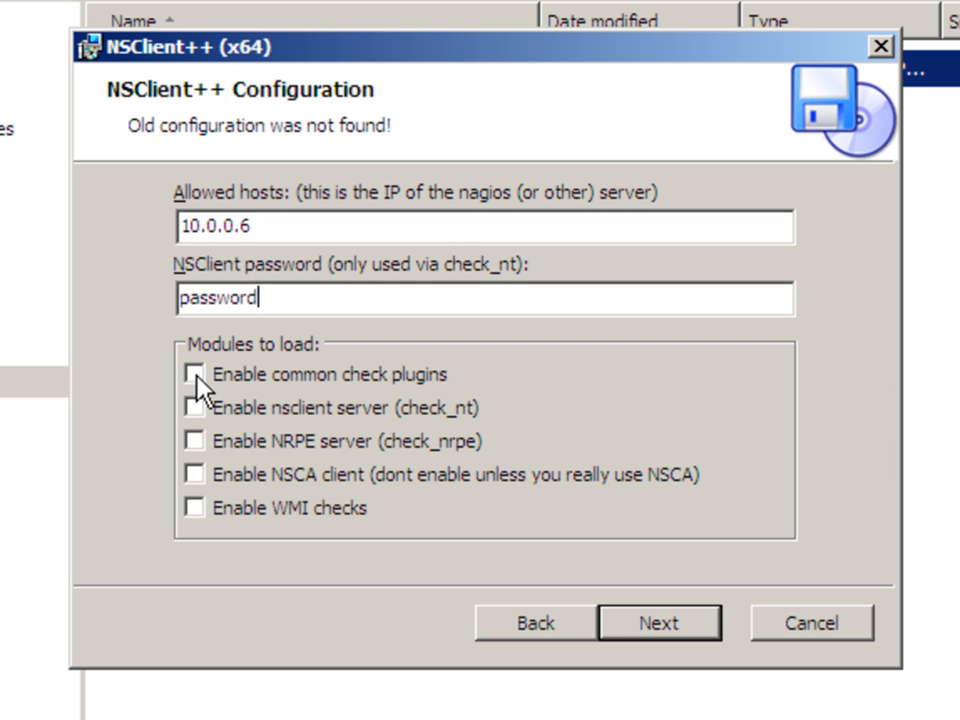
{"action": "mouse_move", "coordinate": [276, 414]}
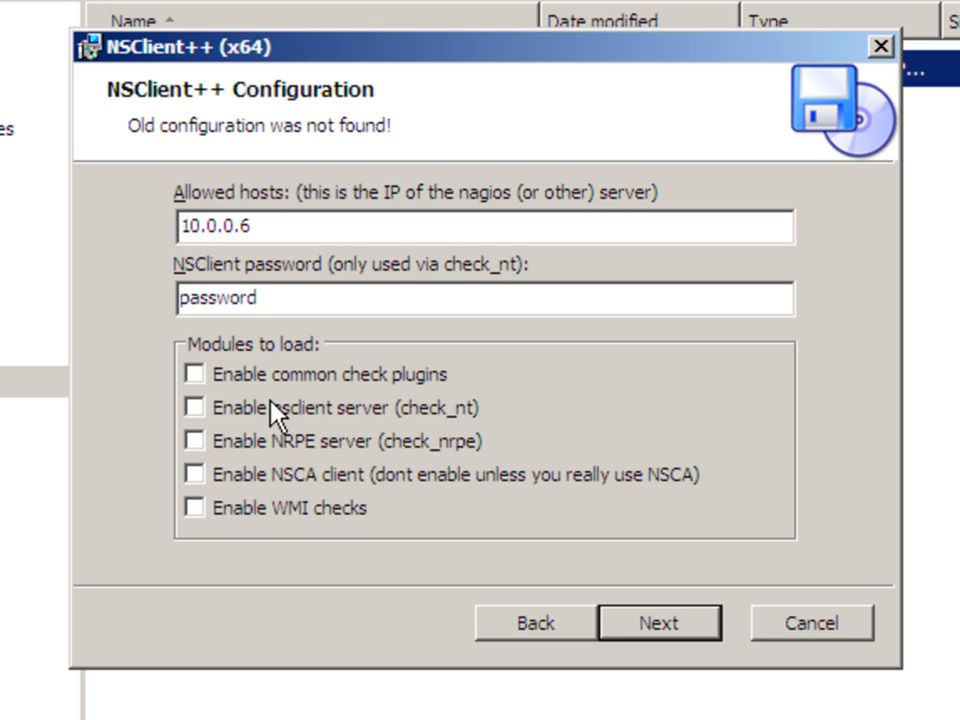
Step: Enable the NSClient server module (NSCA left off) and continue to the install step
{"action": "left_click", "coordinate": [192, 408]}
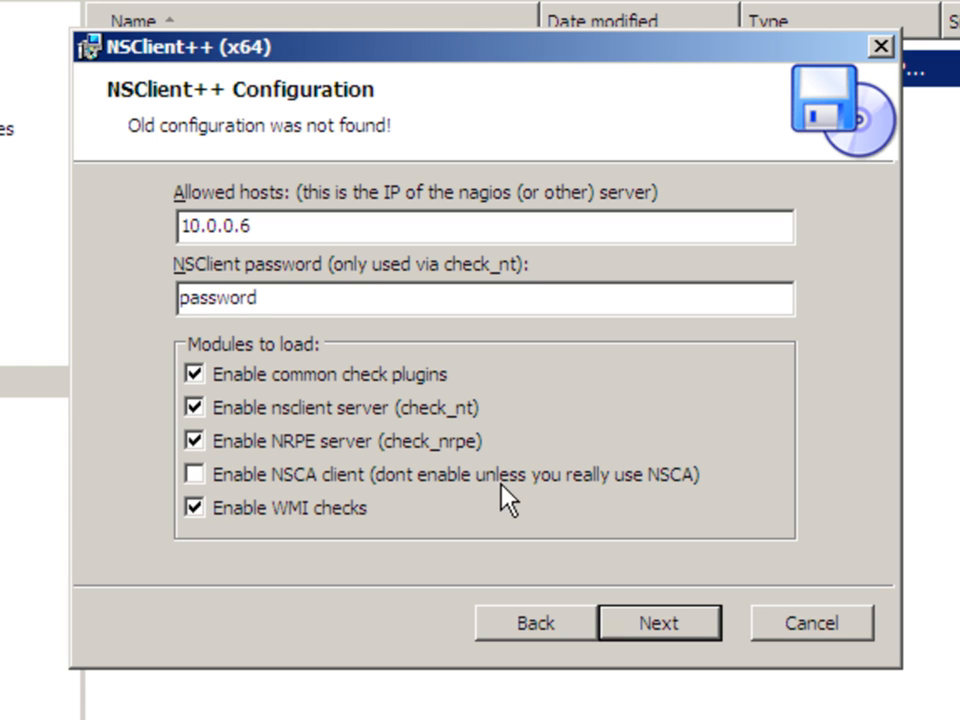
{"action": "left_click", "coordinate": [660, 622]}
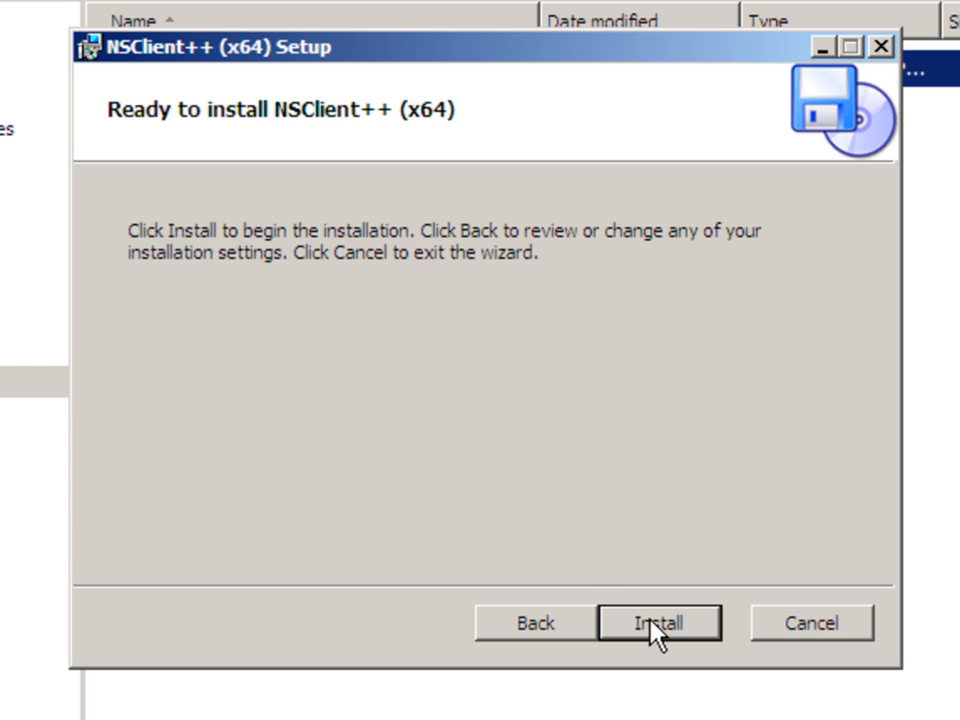
Step: Install the agent with 'Start service' checked and finish the wizard
{"action": "left_click", "coordinate": [660, 622]}
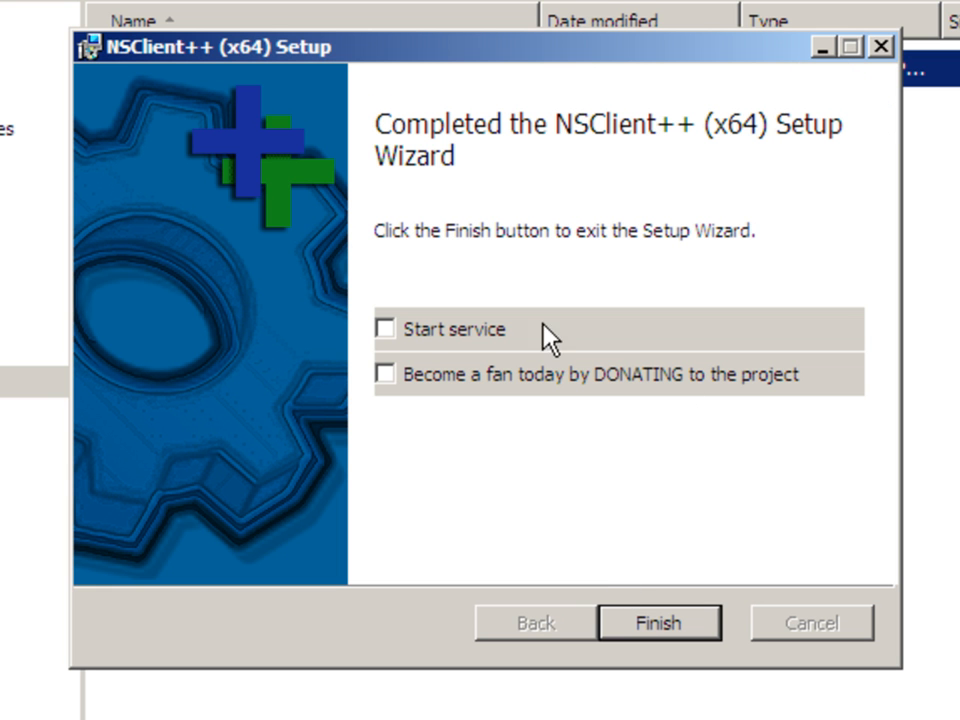
{"action": "left_click", "coordinate": [388, 328]}
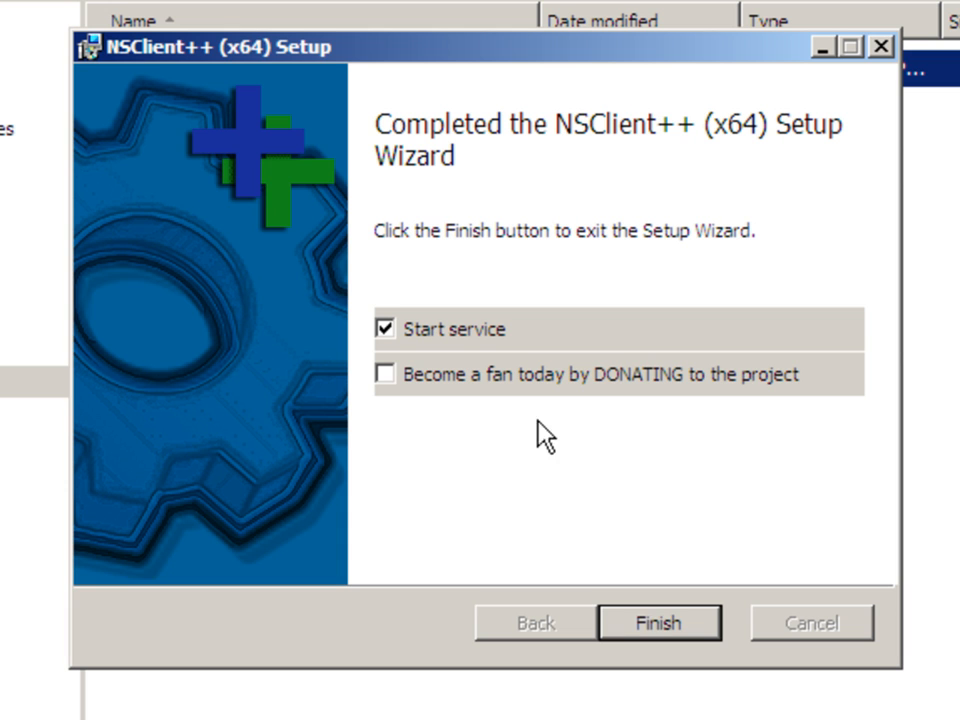
{"action": "mouse_move", "coordinate": [472, 410]}
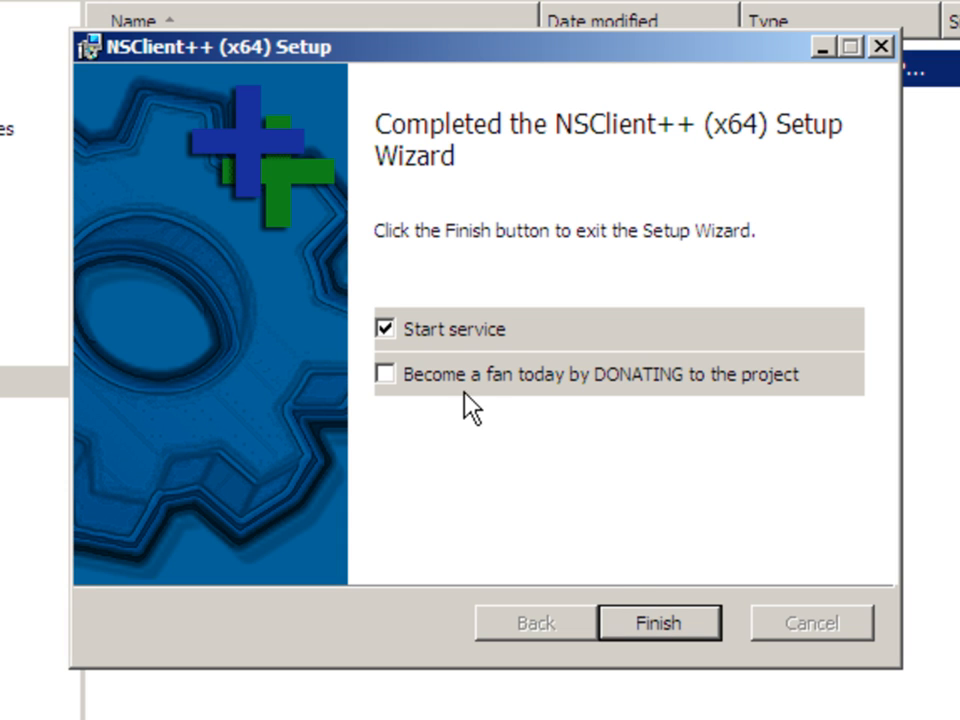
{"action": "mouse_move", "coordinate": [516, 396]}
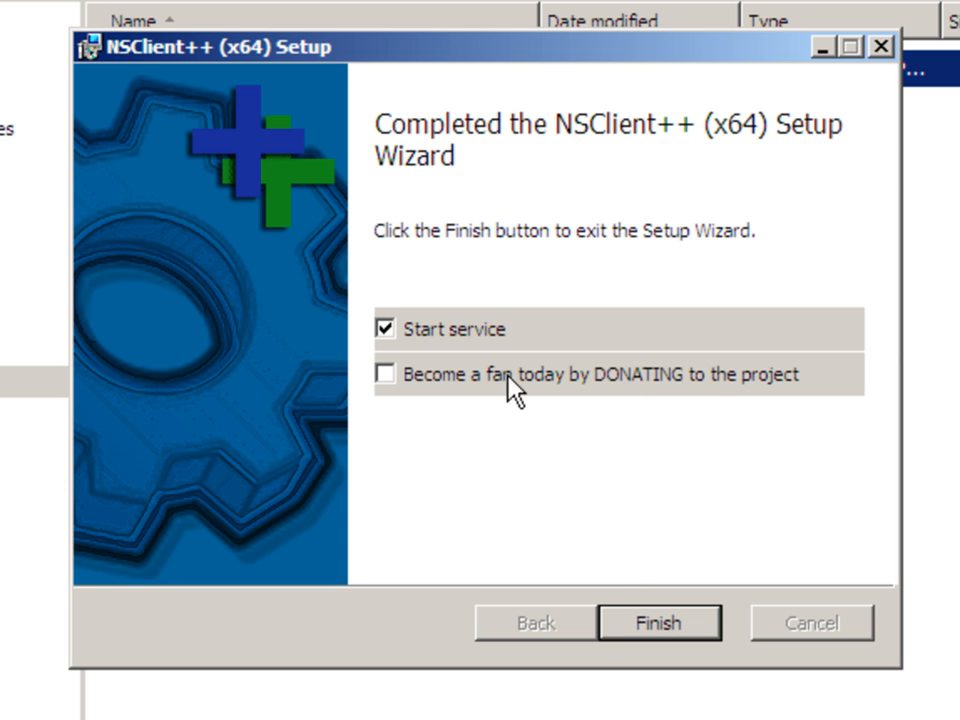
{"action": "left_click", "coordinate": [658, 622]}
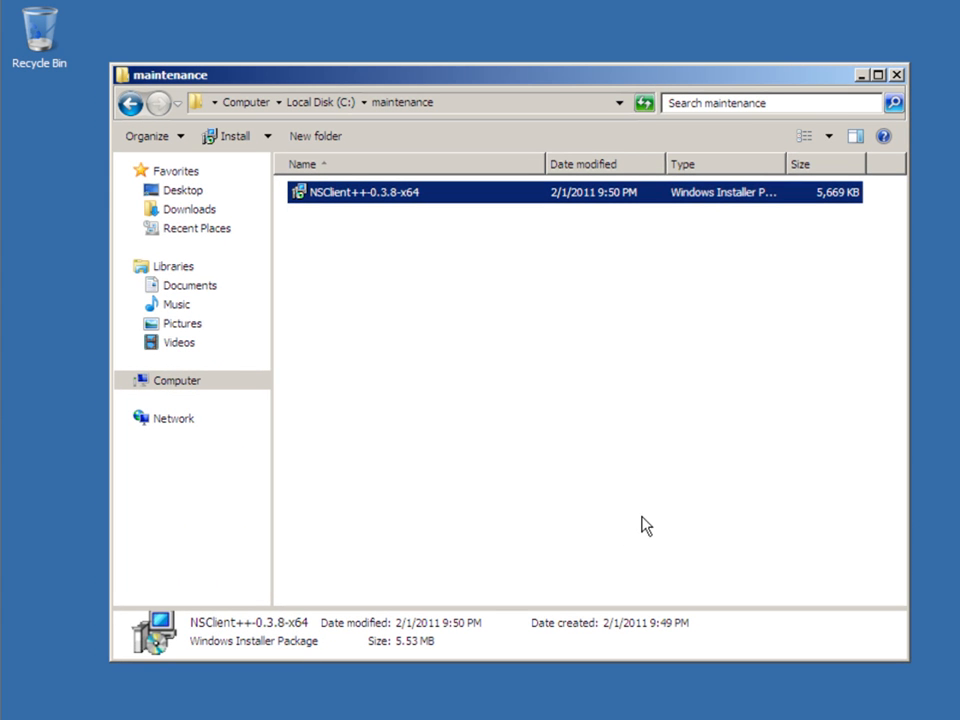
{"action": "mouse_move", "coordinate": [688, 482]}
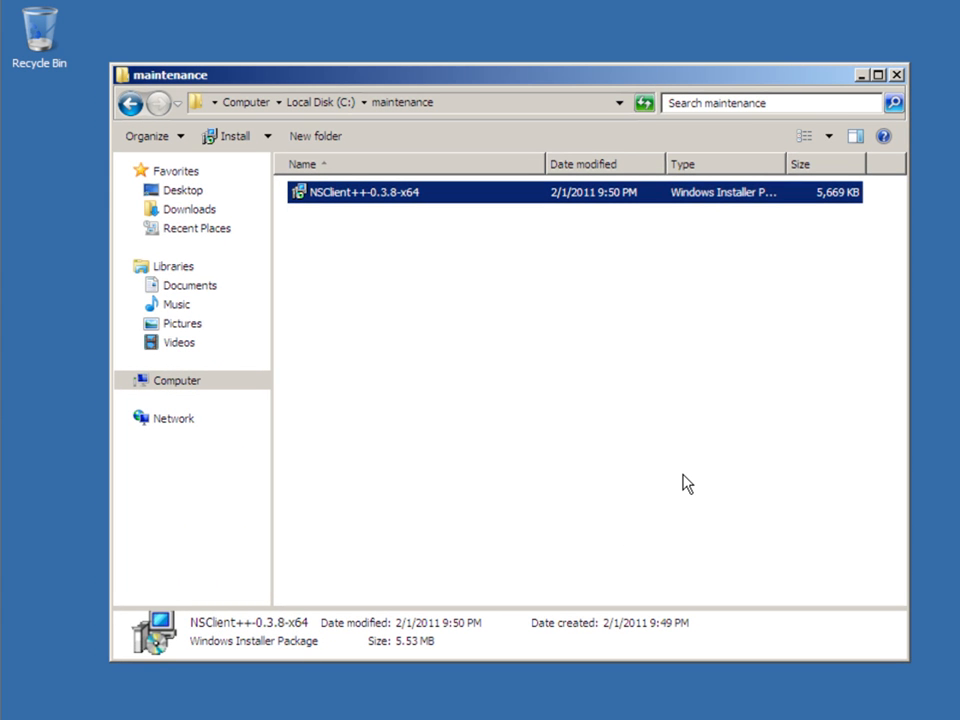